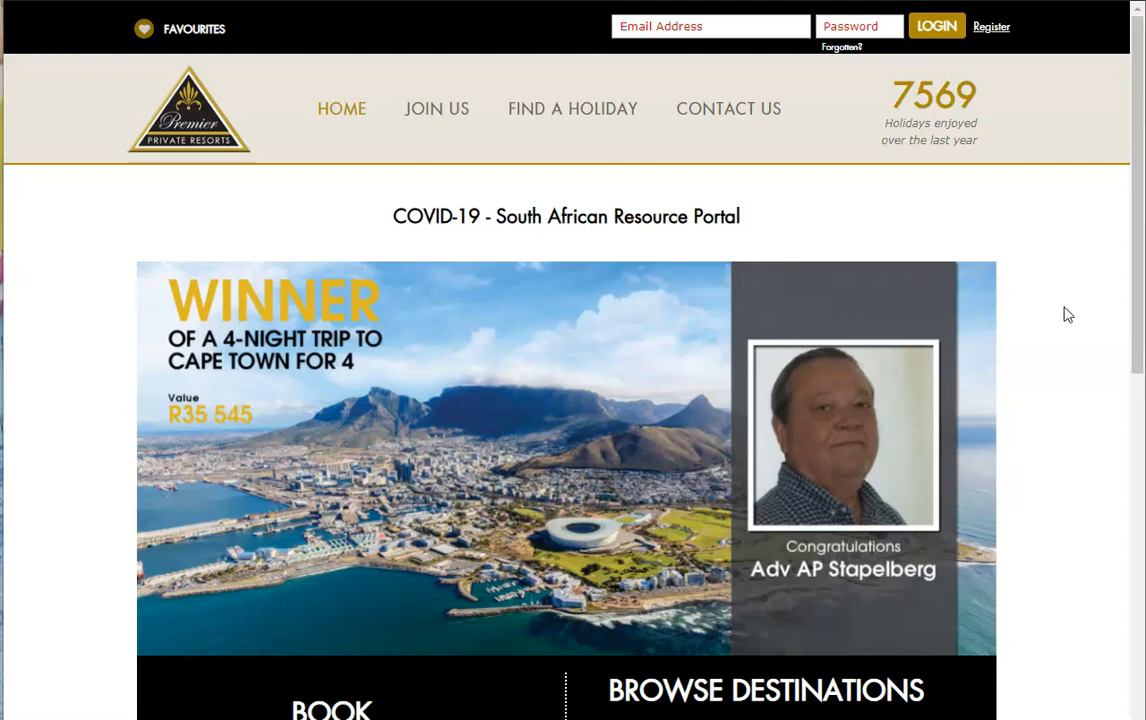
pyautogui.moveTo(994, 33)
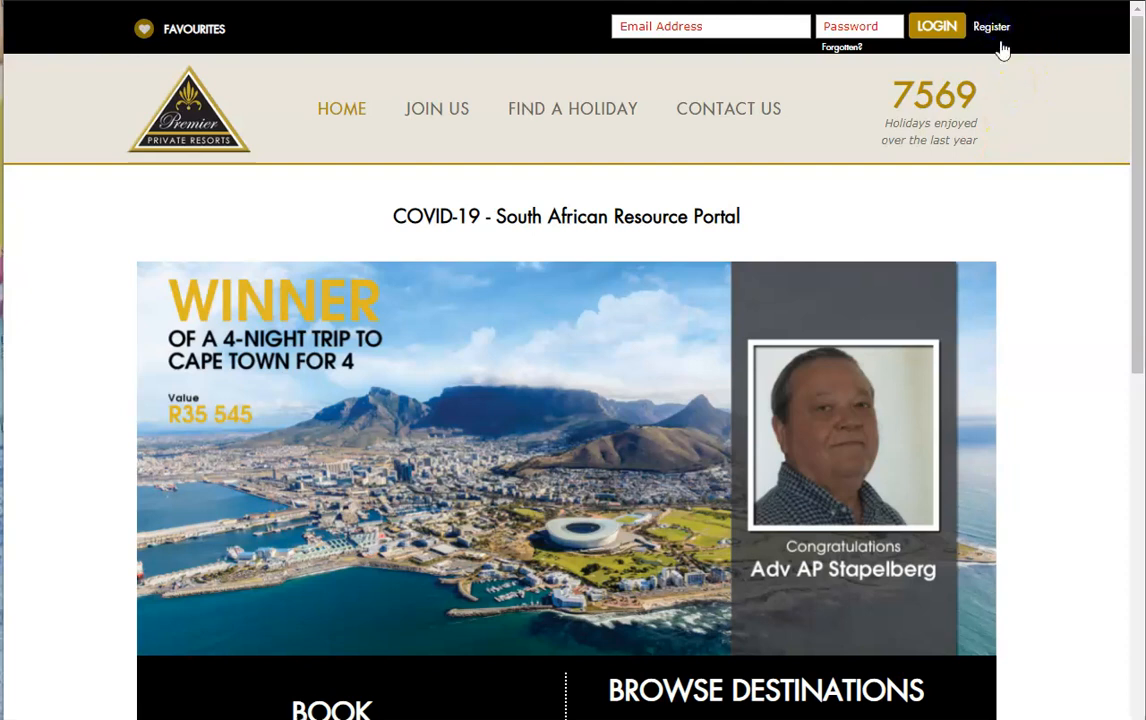
# Step: Open the Register page and bring the member details fields into view
pyautogui.click(991, 26)
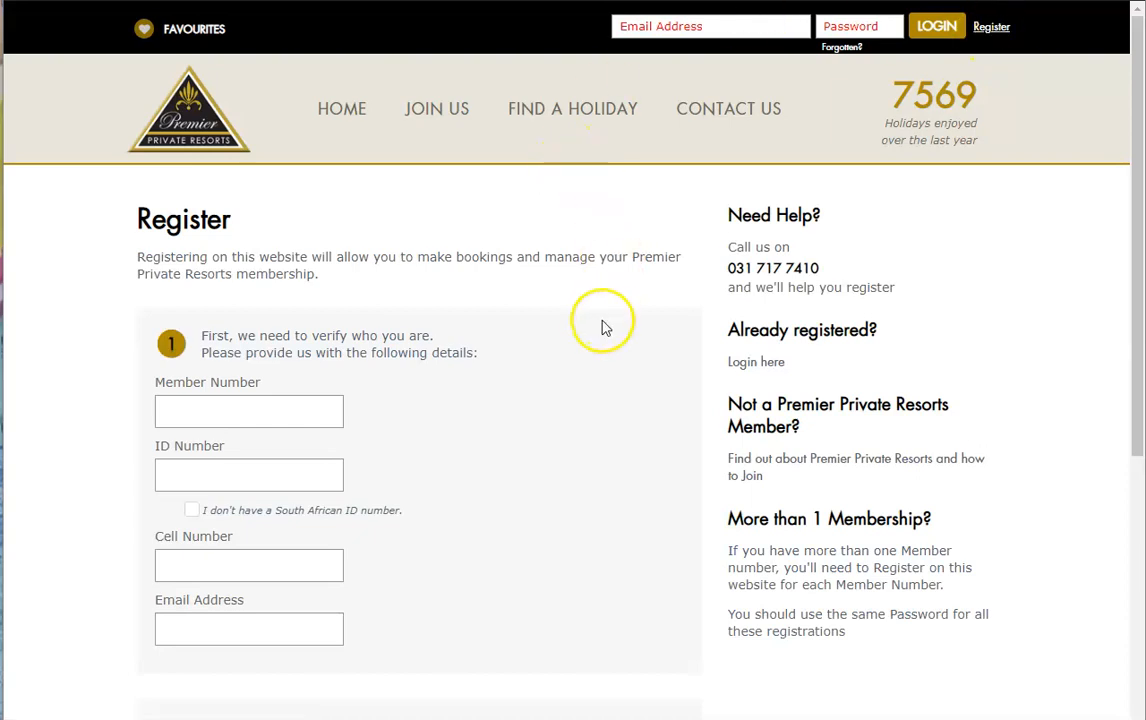
pyautogui.scroll(-3)
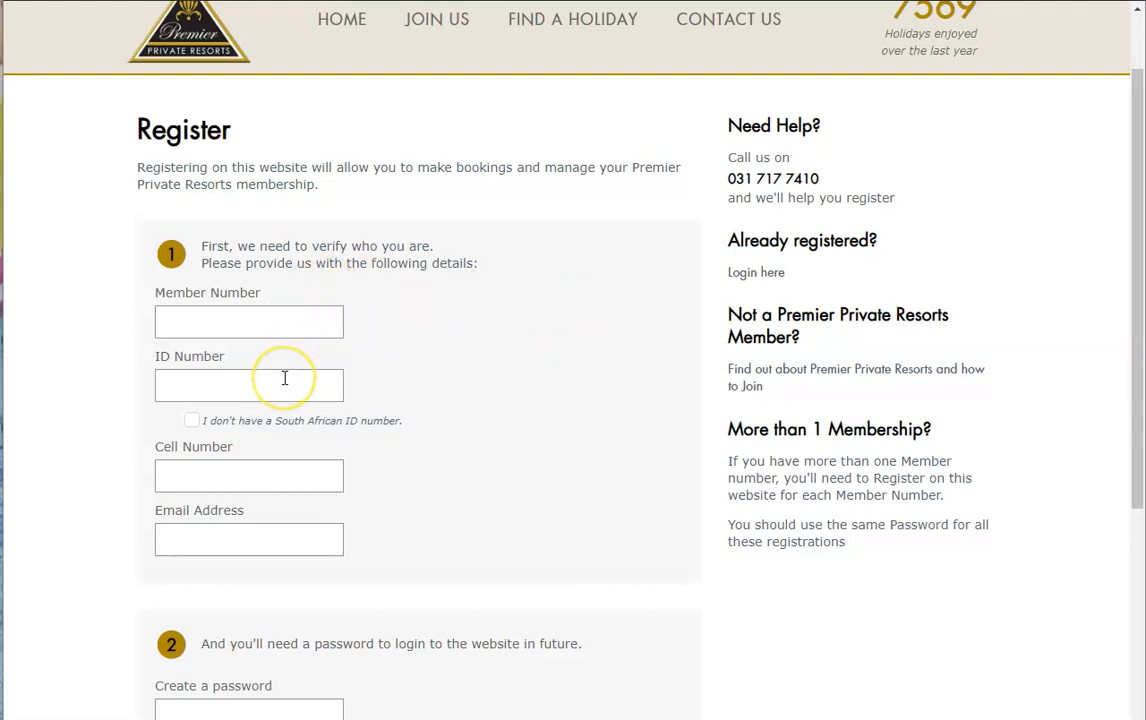
pyautogui.moveTo(327, 479)
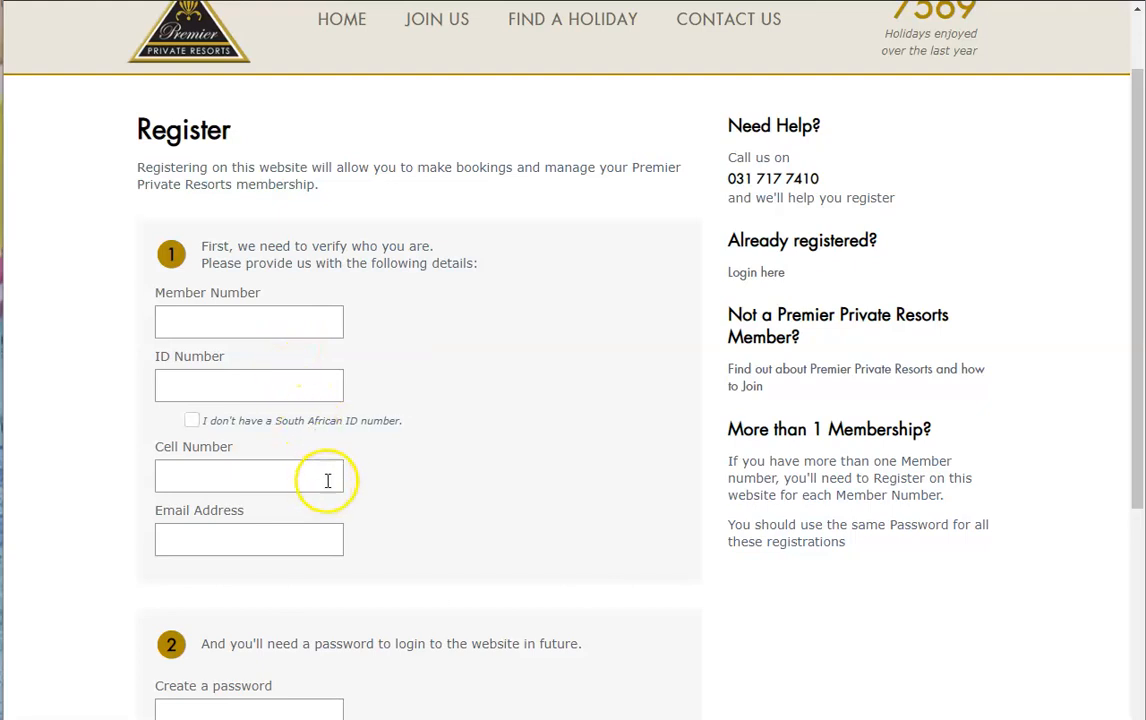
pyautogui.moveTo(302, 525)
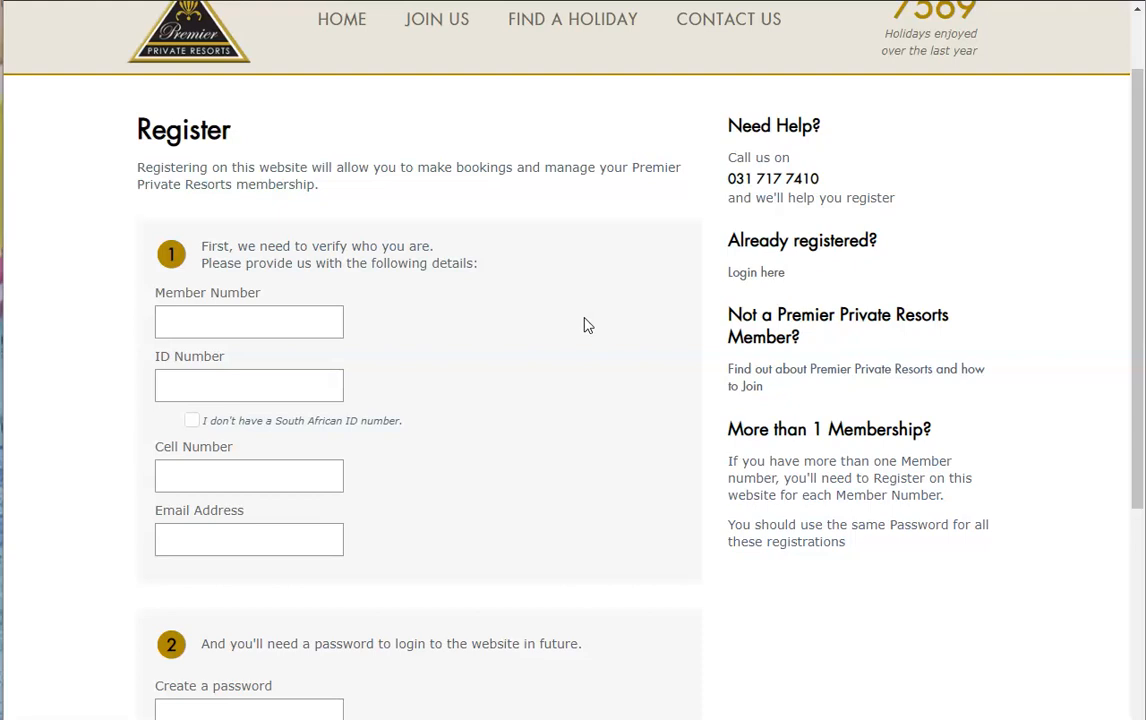
pyautogui.doubleClick(792, 178)
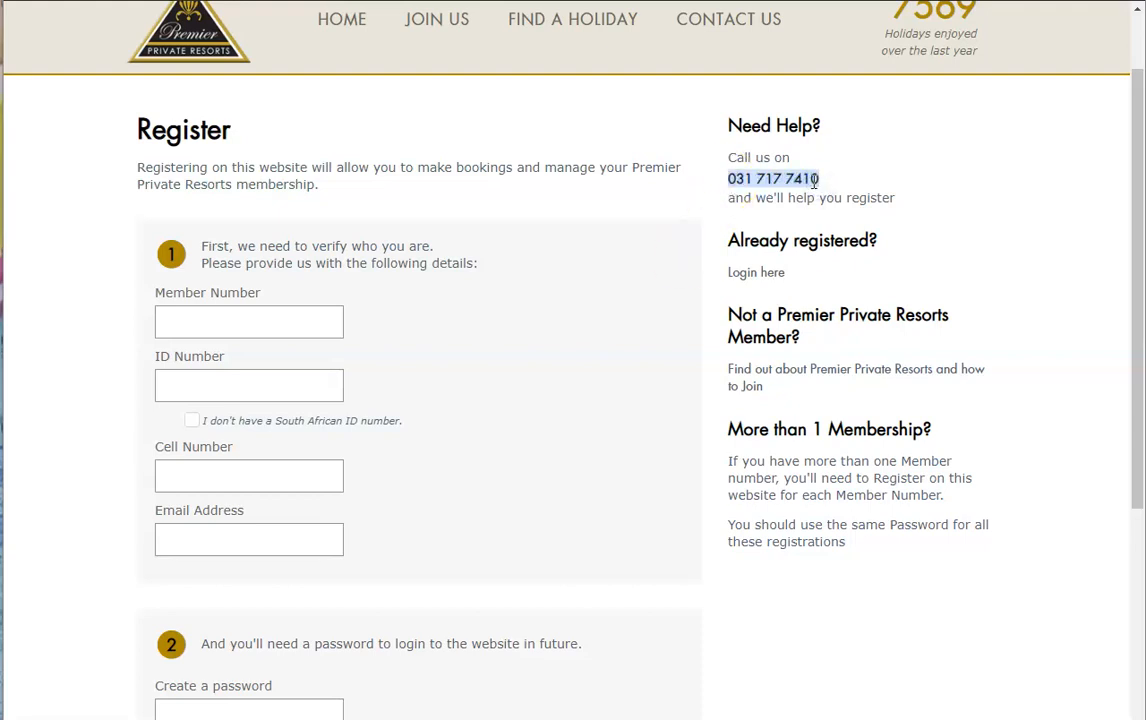
pyautogui.moveTo(867, 178)
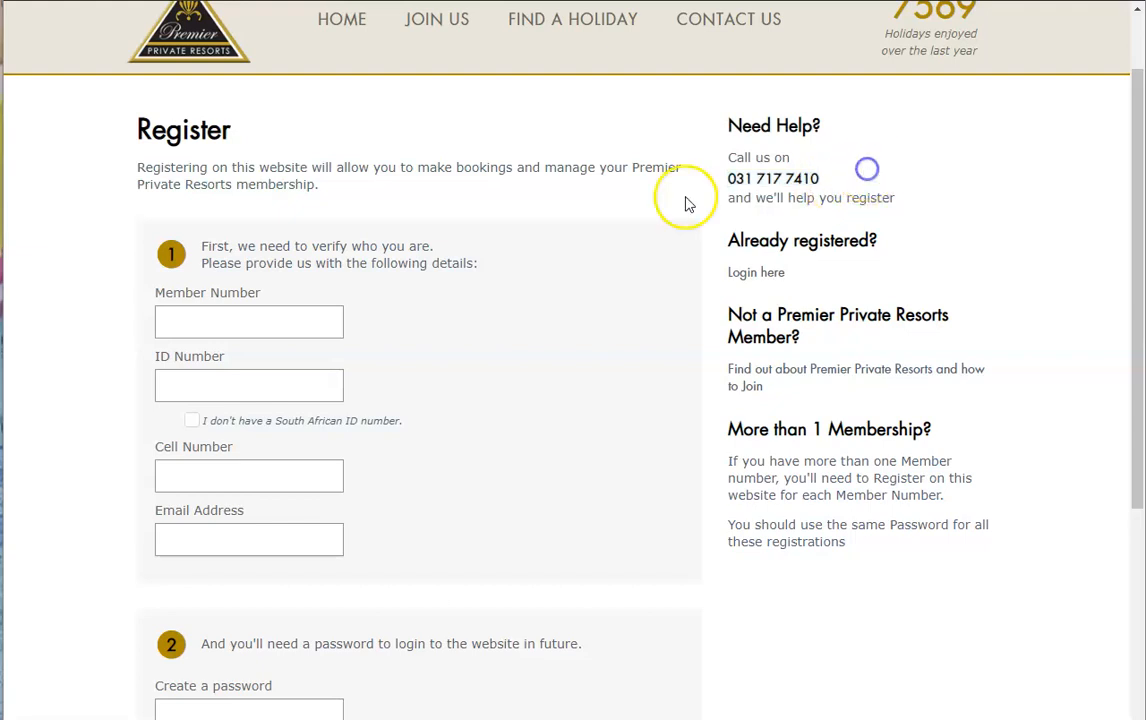
# Step: Submit the registration form empty, reloading the blank Register page
pyautogui.scroll(-3)
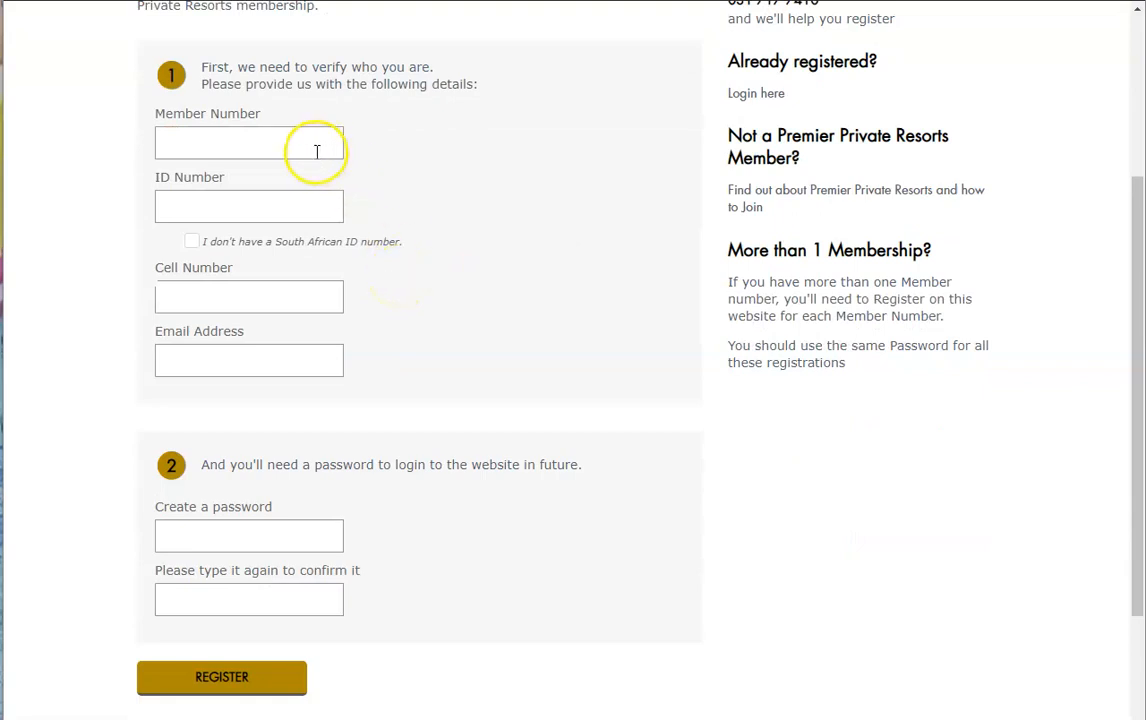
pyautogui.moveTo(299, 361)
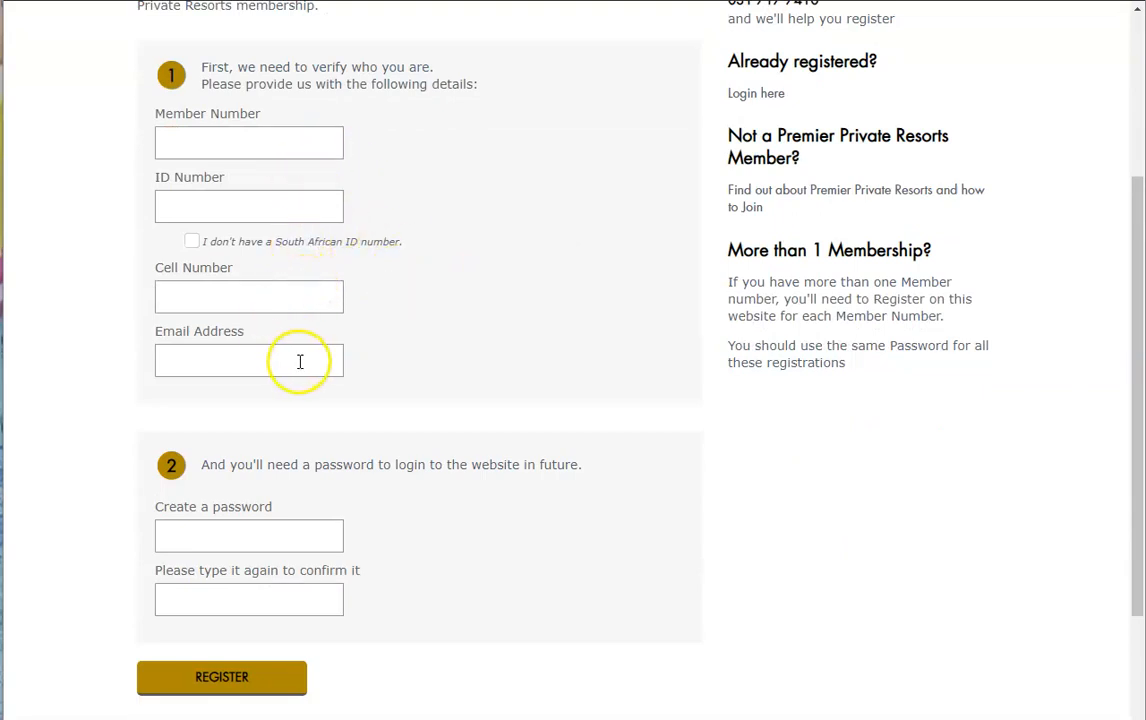
pyautogui.moveTo(500, 332)
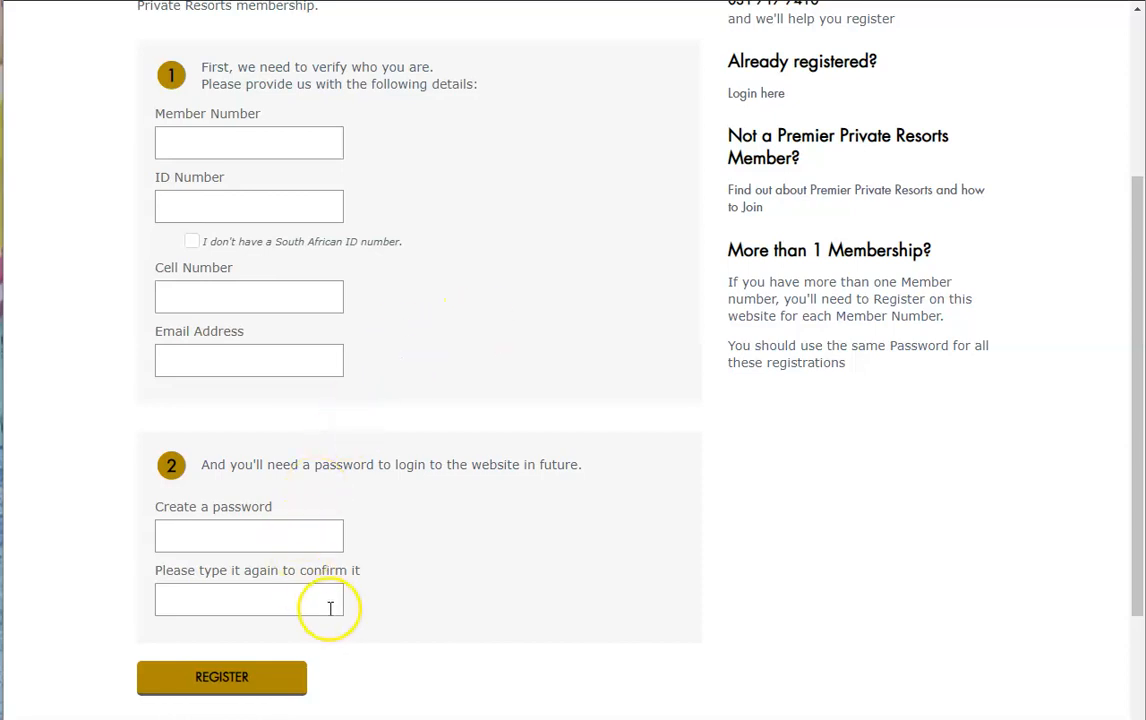
pyautogui.click(221, 677)
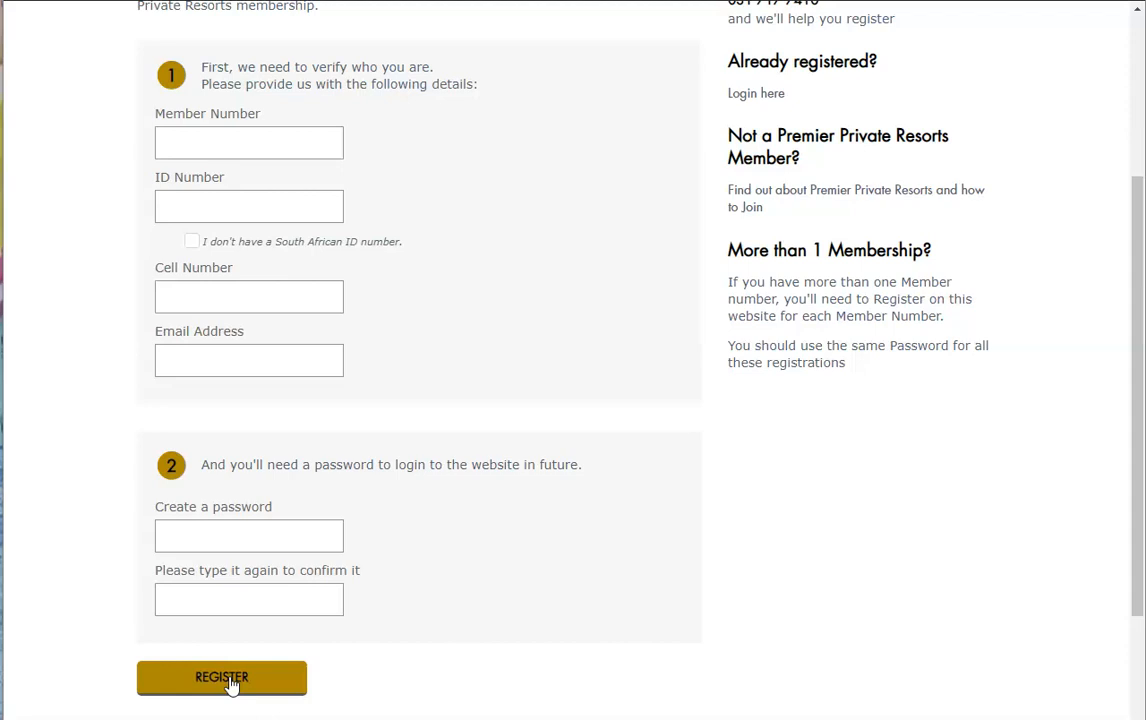
pyautogui.click(222, 677)
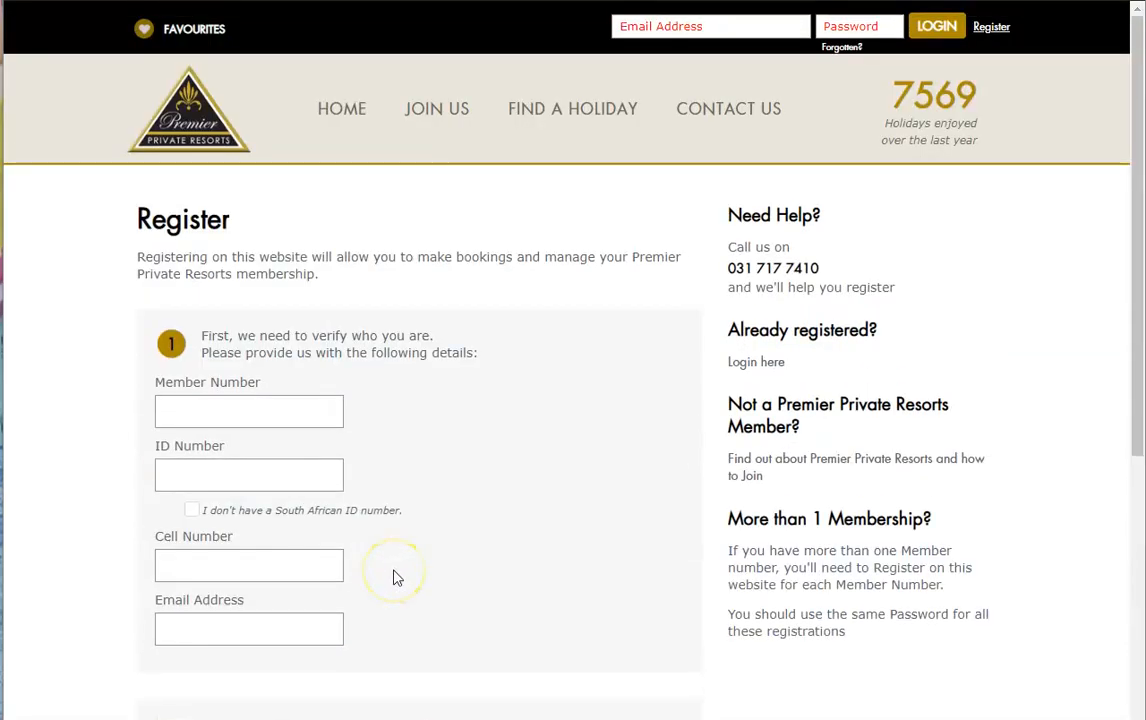
pyautogui.moveTo(75, 660)
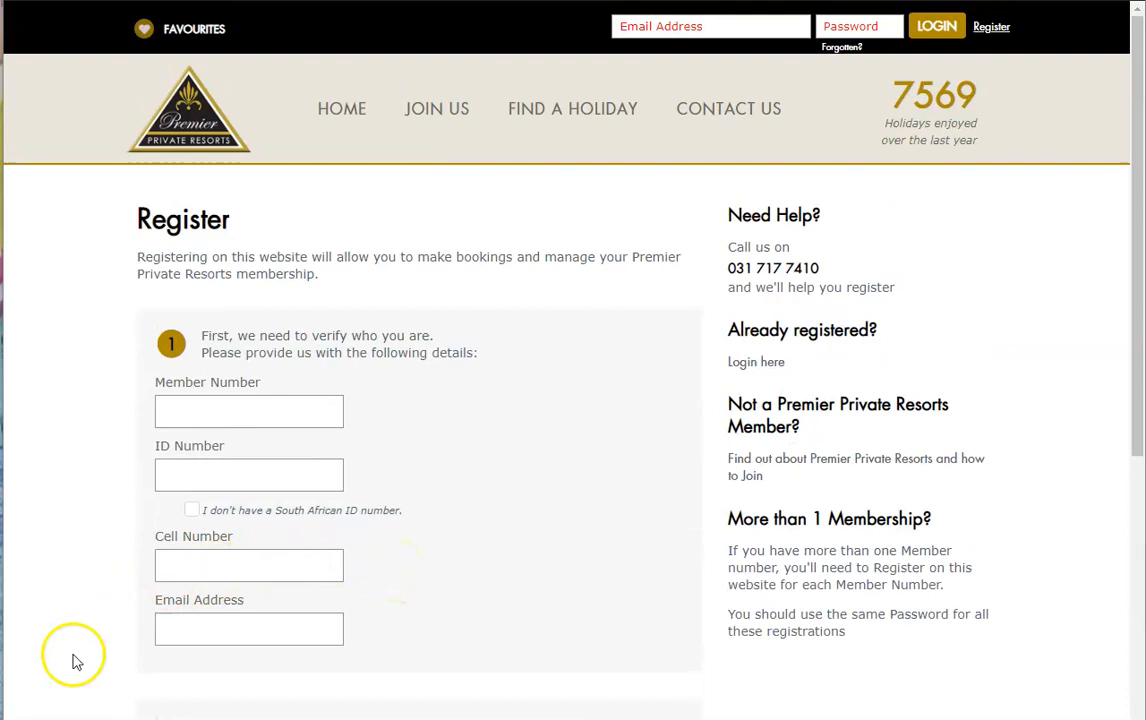